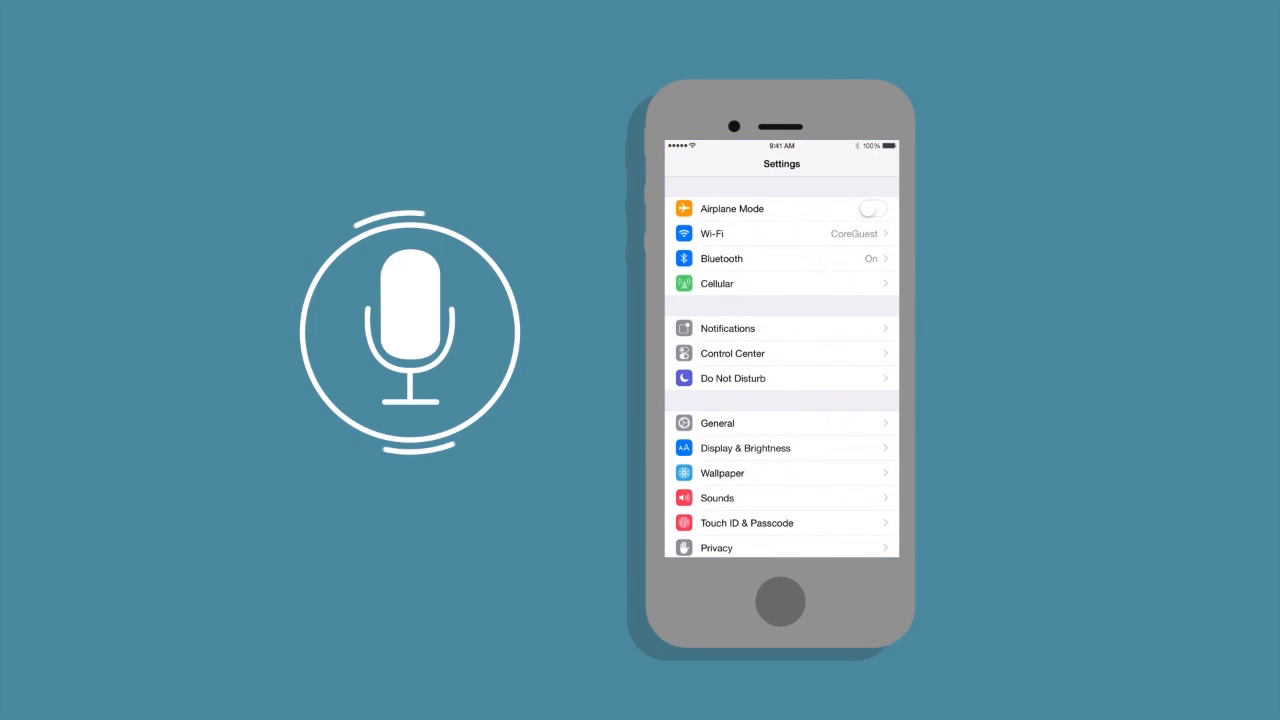
Switch on Siri under General > Siri, revealing Hey Siri, language, voice and My Info options.
left_click(717, 422)
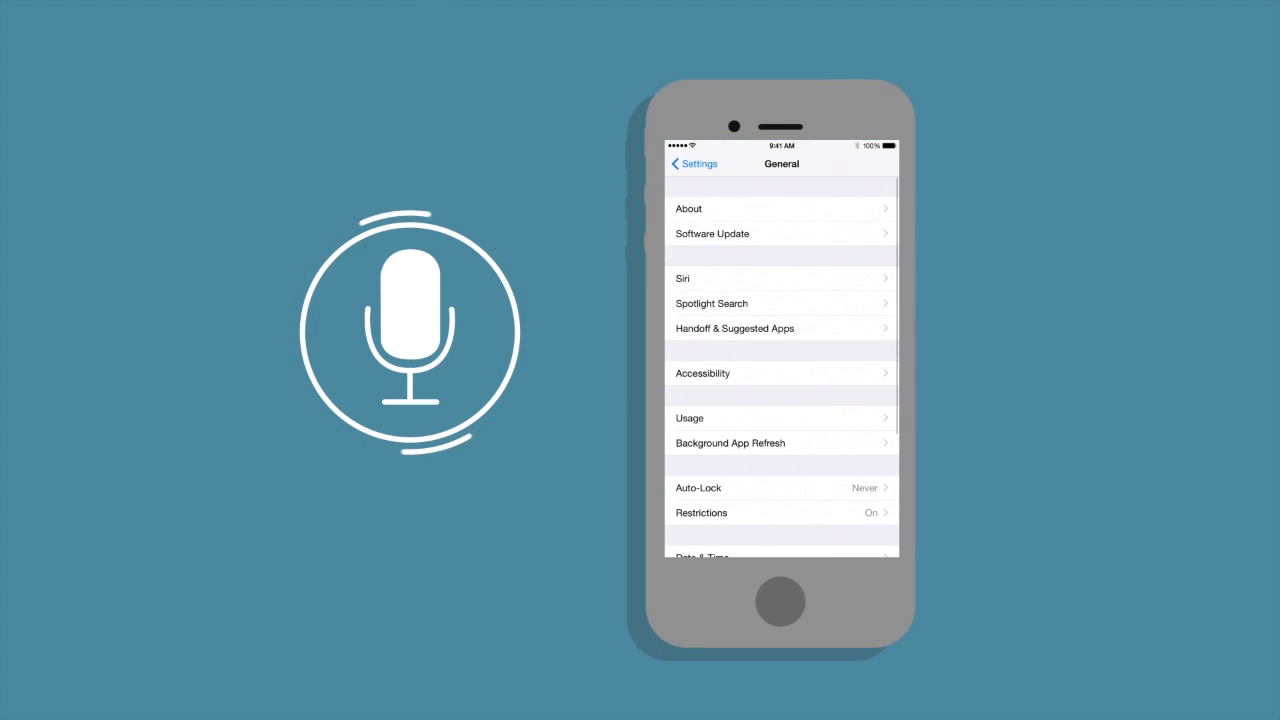
left_click(683, 278)
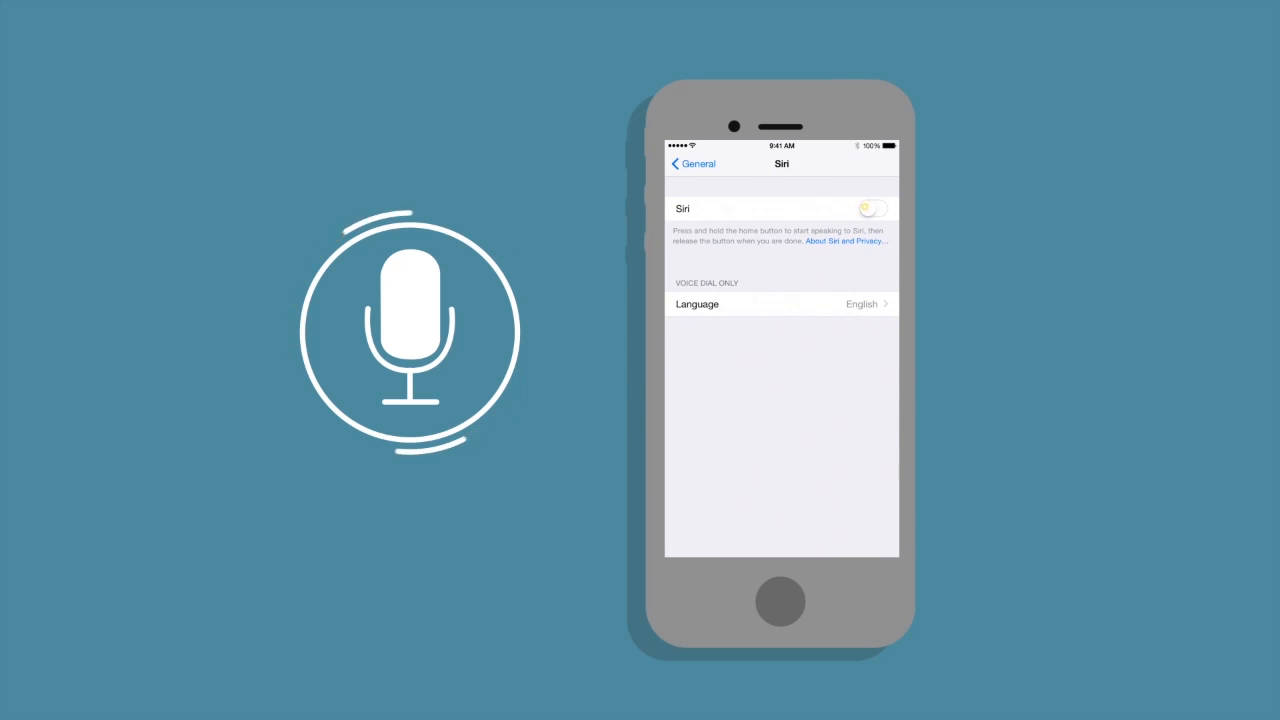
left_click(872, 208)
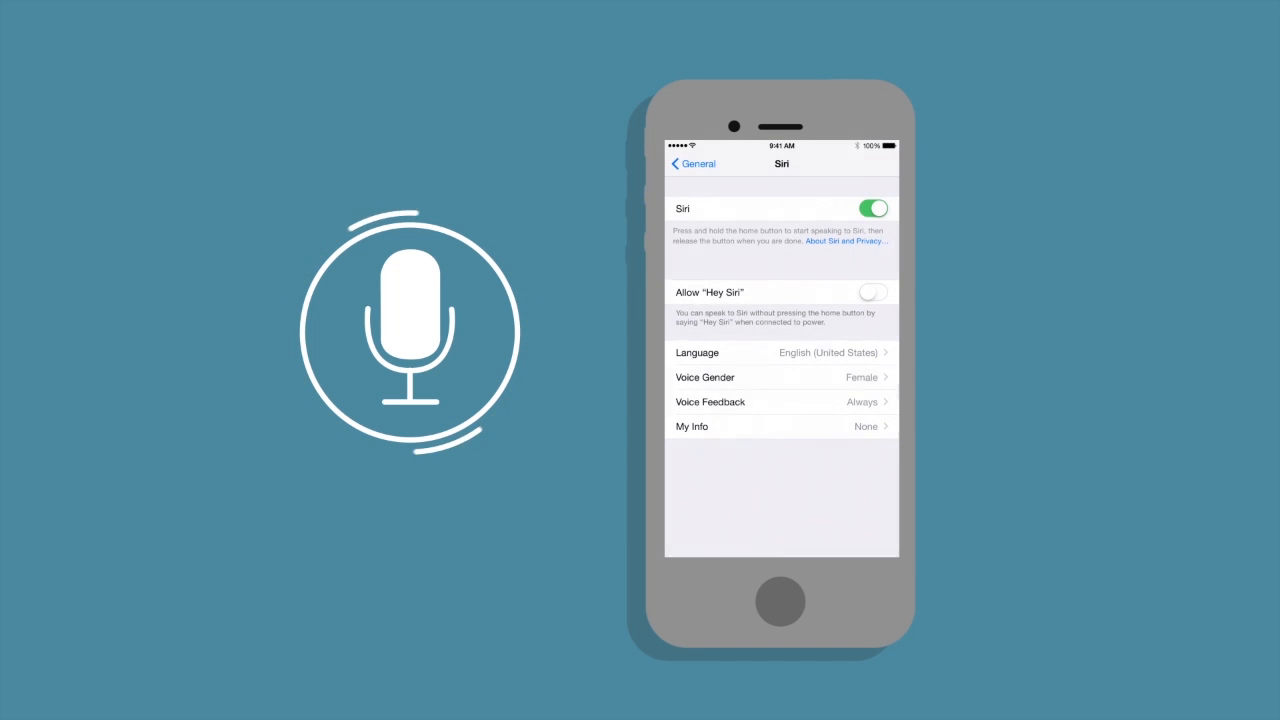